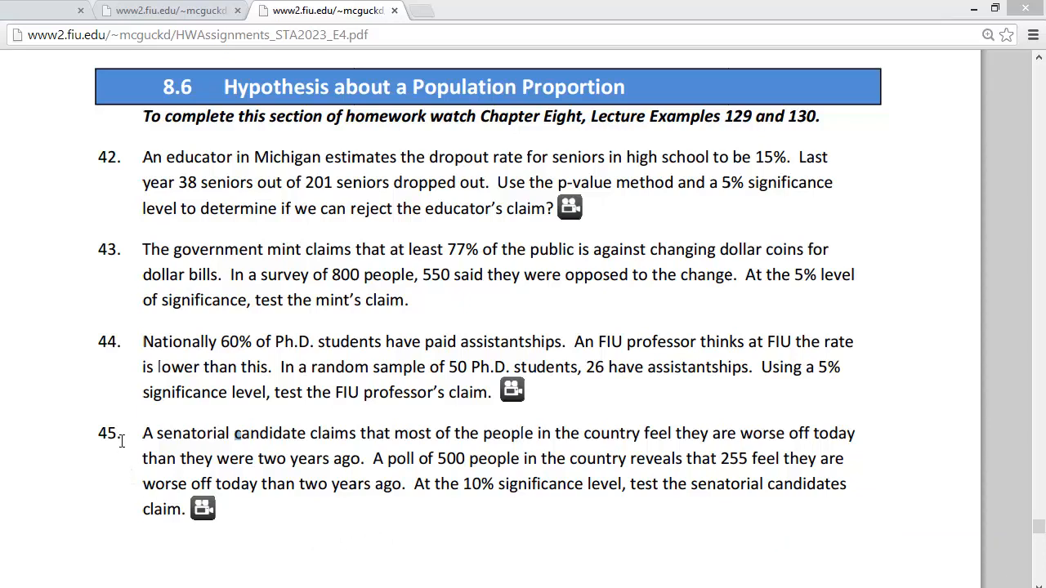
pyautogui.moveTo(203, 441)
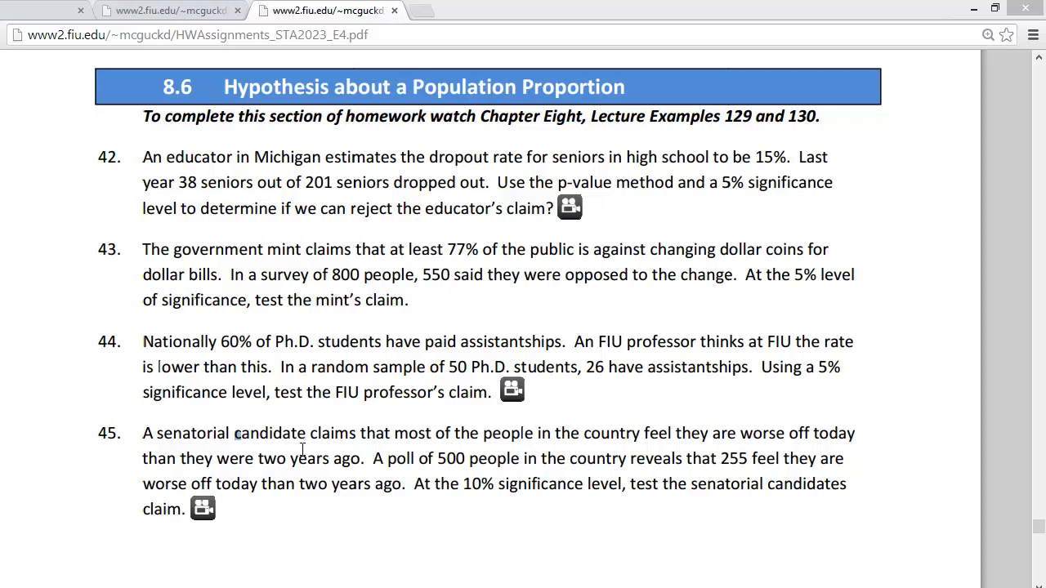
pyautogui.moveTo(706, 500)
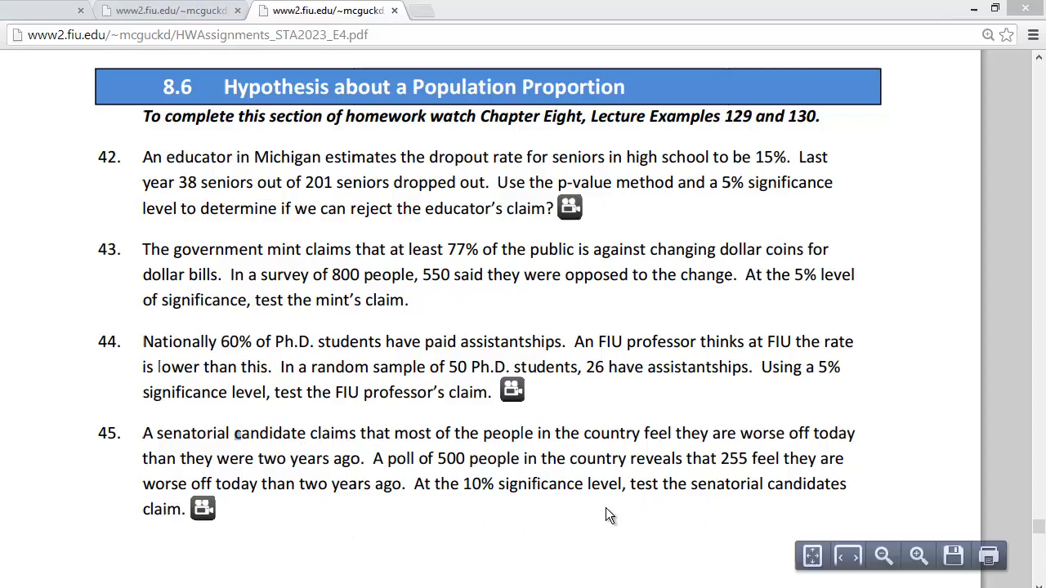
pyautogui.moveTo(523, 479)
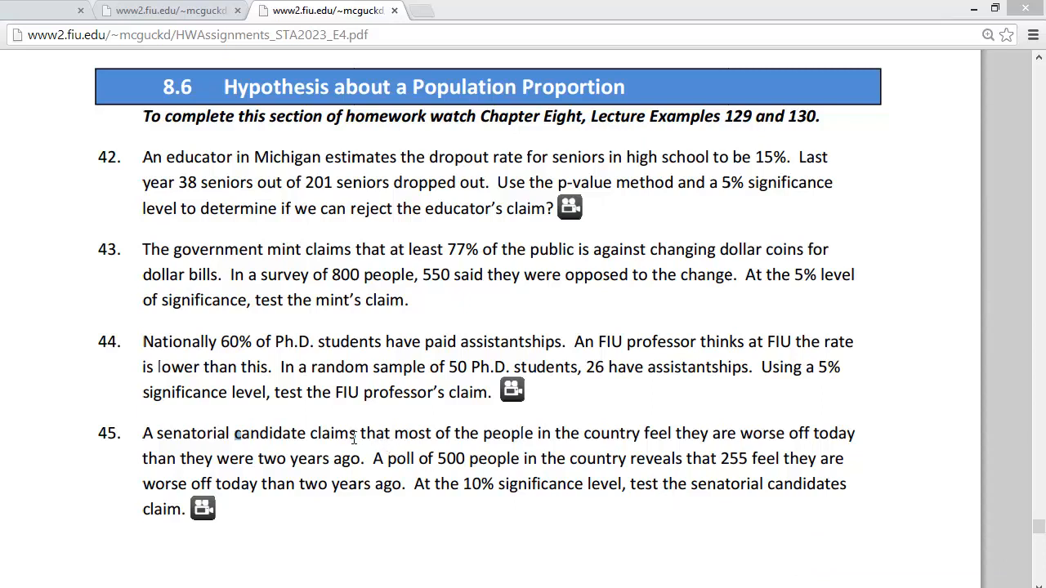
pyautogui.moveTo(549, 433)
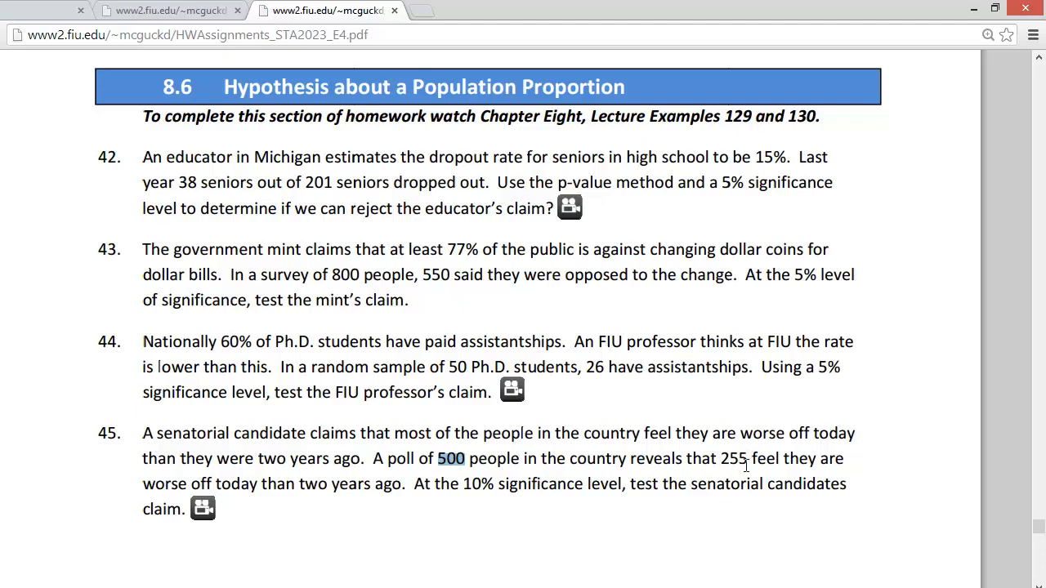
pyautogui.moveTo(724, 482)
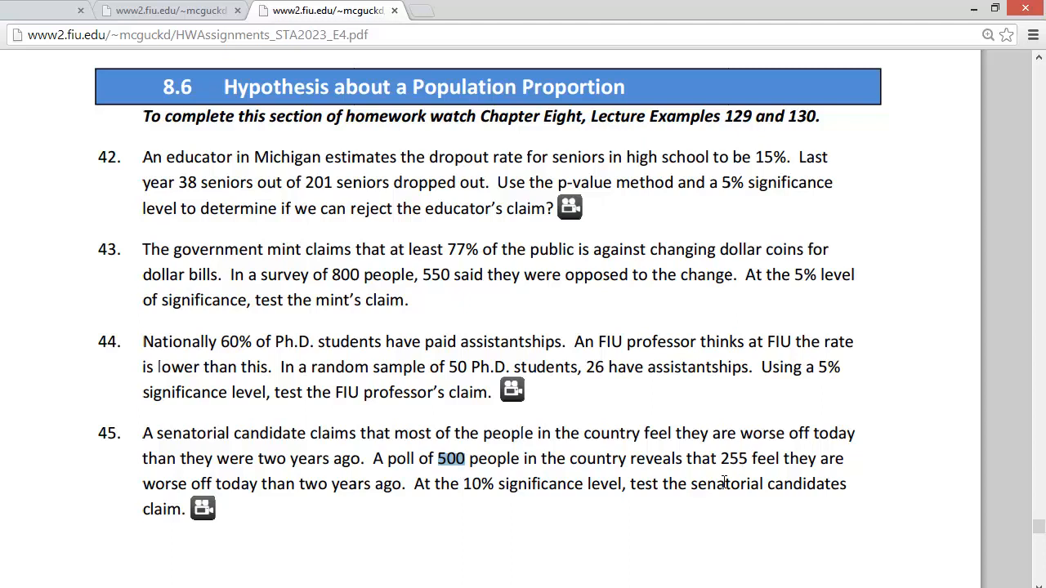
pyautogui.moveTo(559, 457)
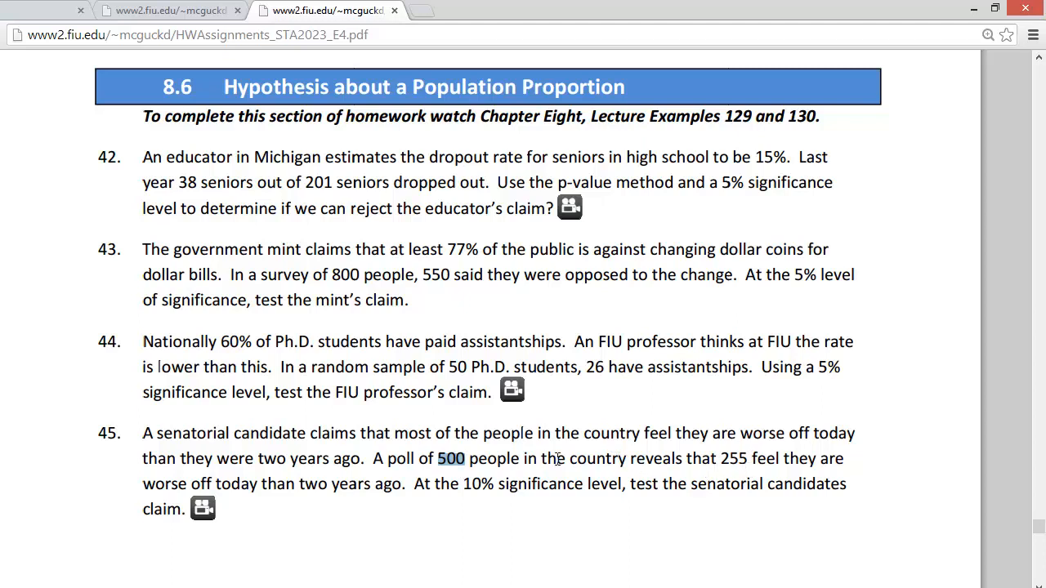
pyautogui.moveTo(662, 444)
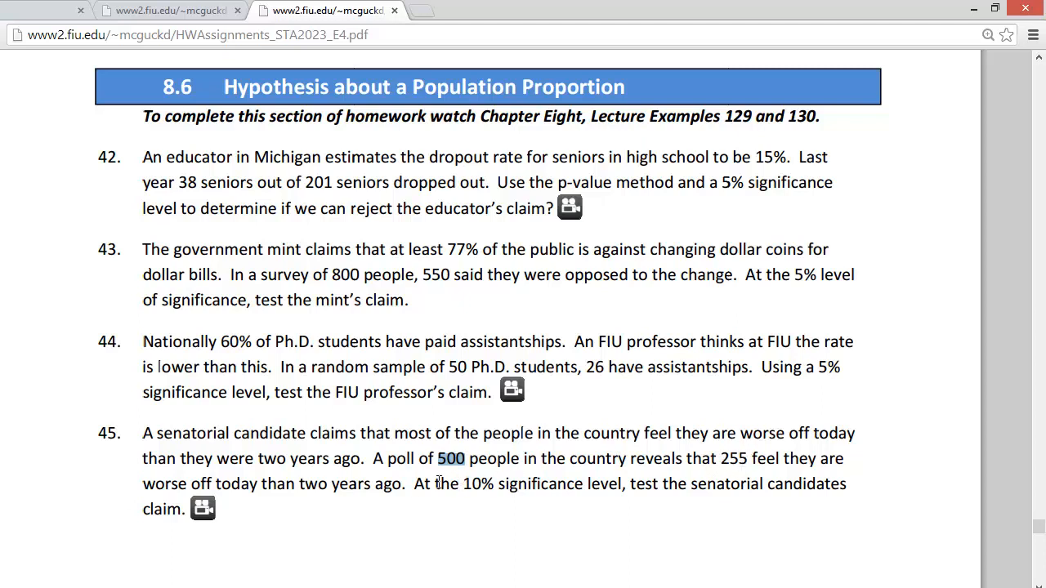
pyautogui.moveTo(363, 517)
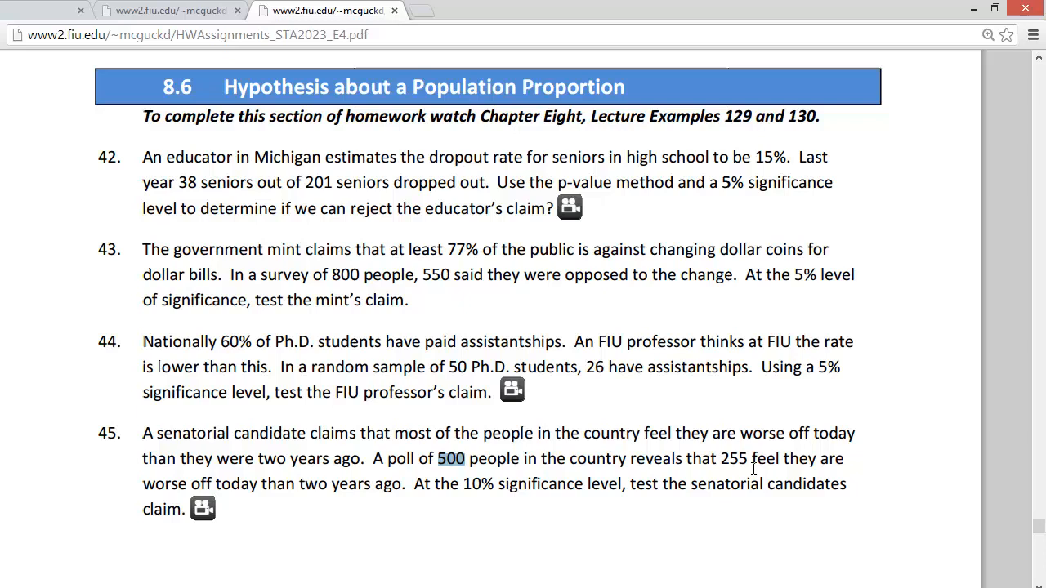
pyautogui.moveTo(758, 464)
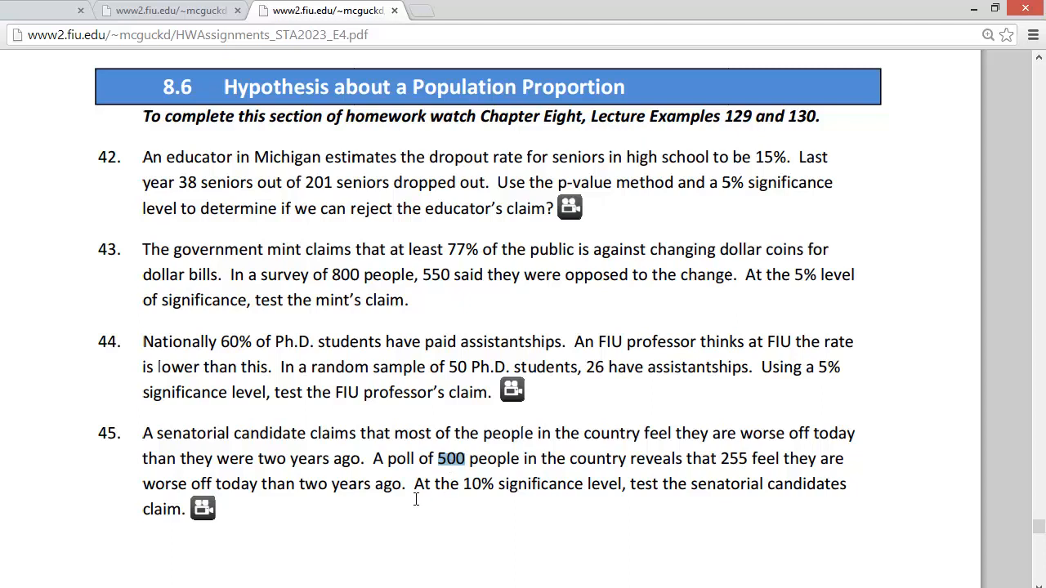
pyautogui.moveTo(484, 502)
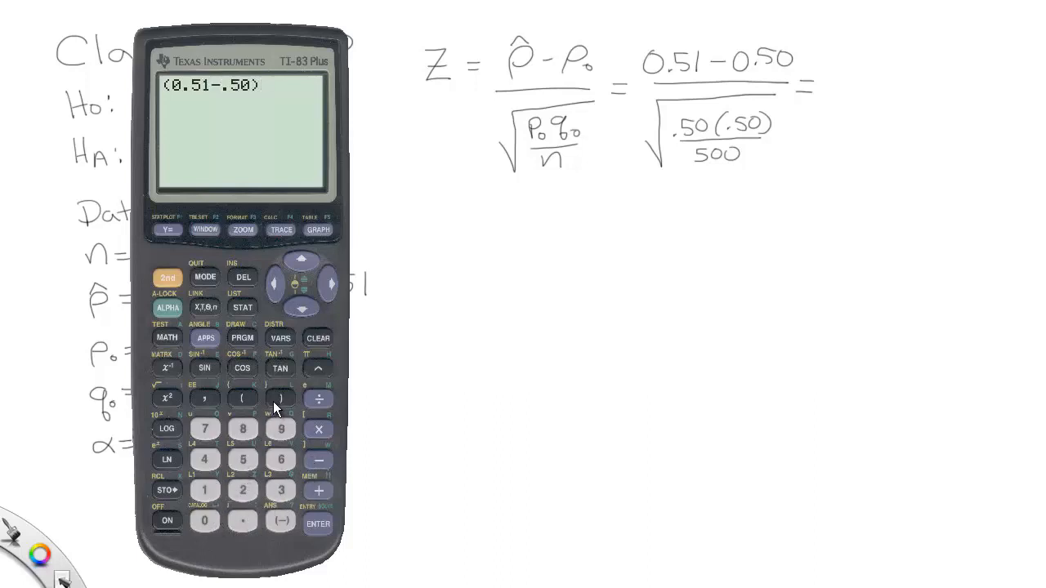
# - Enter (0.51−.50) on the TI-83 Plus as the numerator of the z statistic
pyautogui.click(317, 399)
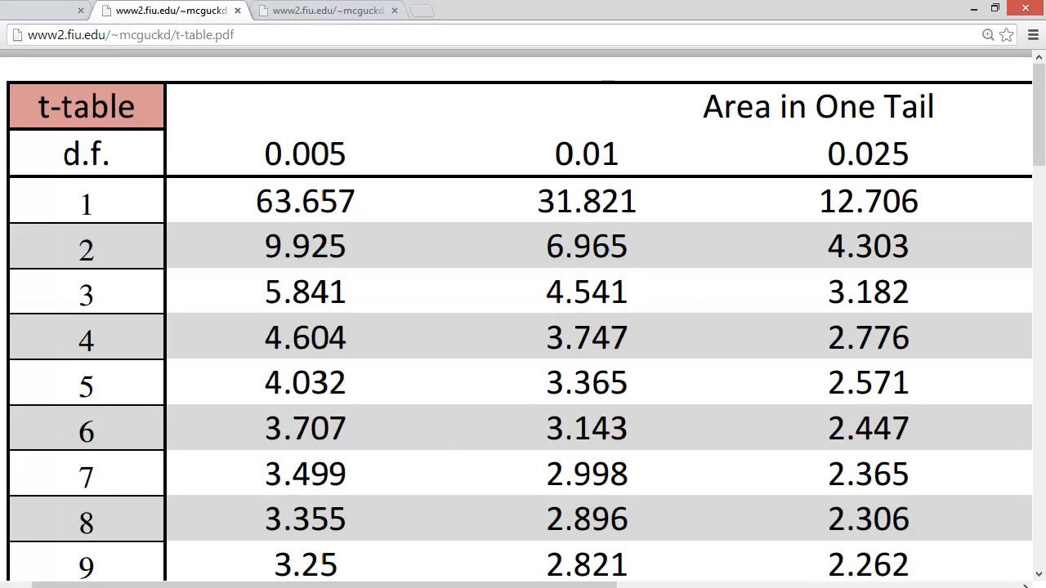
# - Scroll the t-table to the 0.10 column's bottom row showing critical value 1.282
pyautogui.hscroll(3)
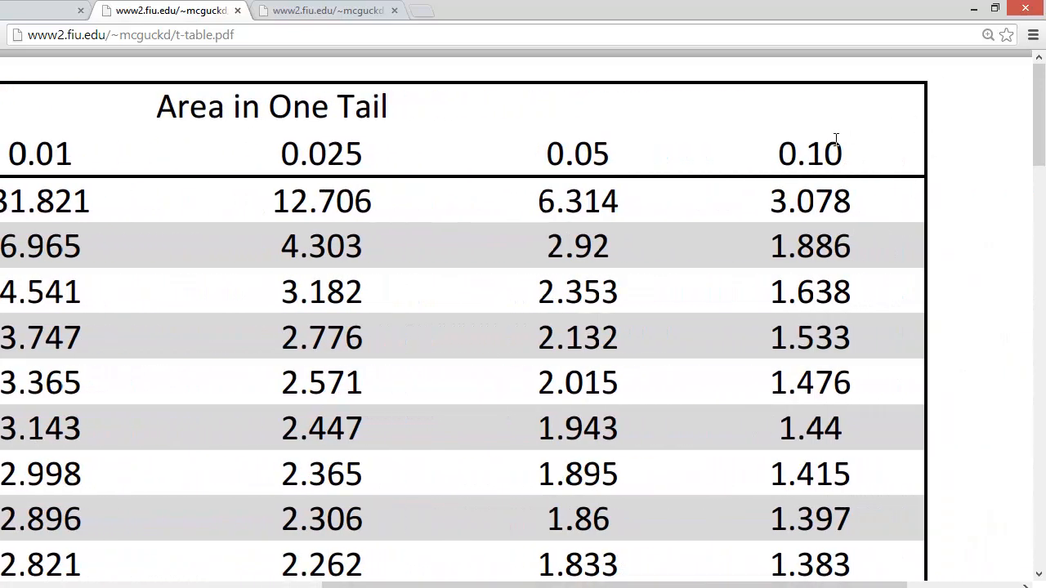
pyautogui.moveTo(559, 123)
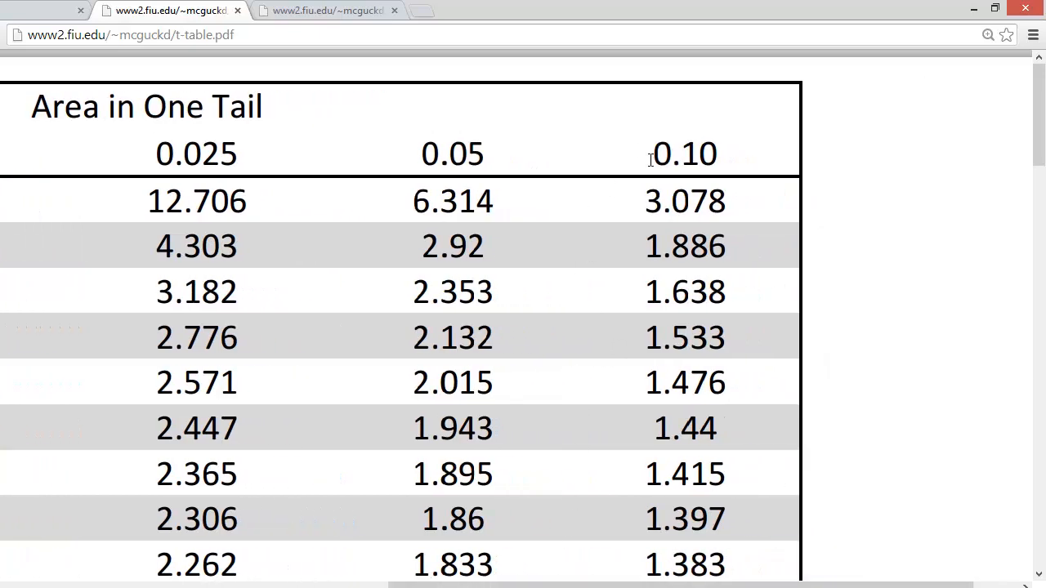
pyautogui.scroll(-3)
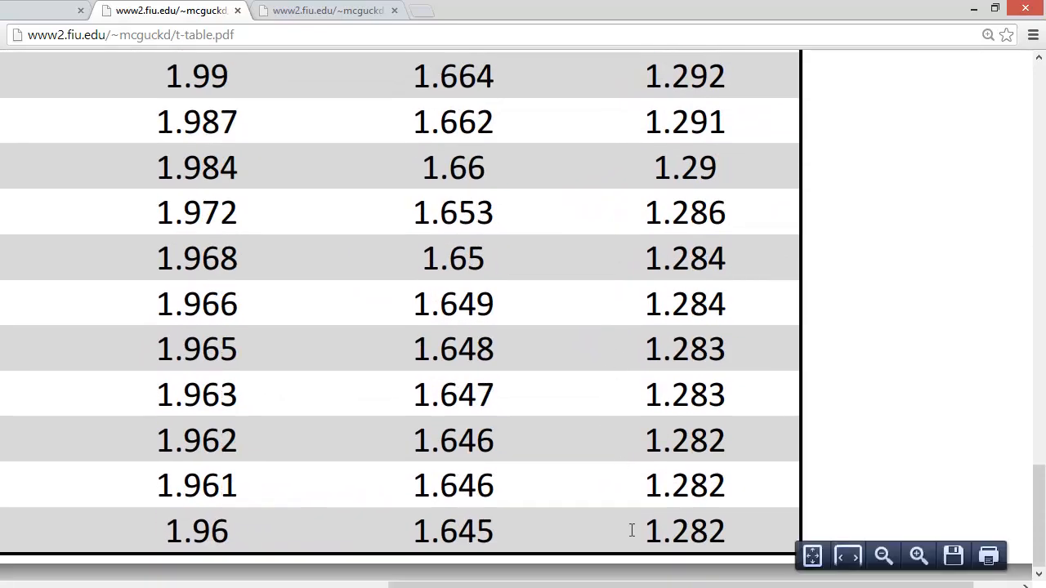
pyautogui.moveTo(618, 538)
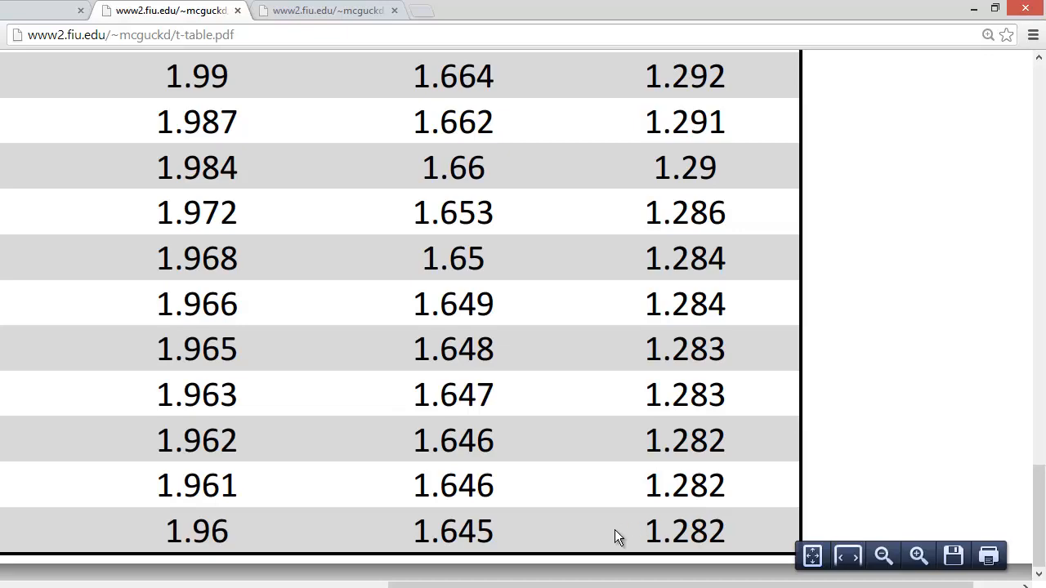